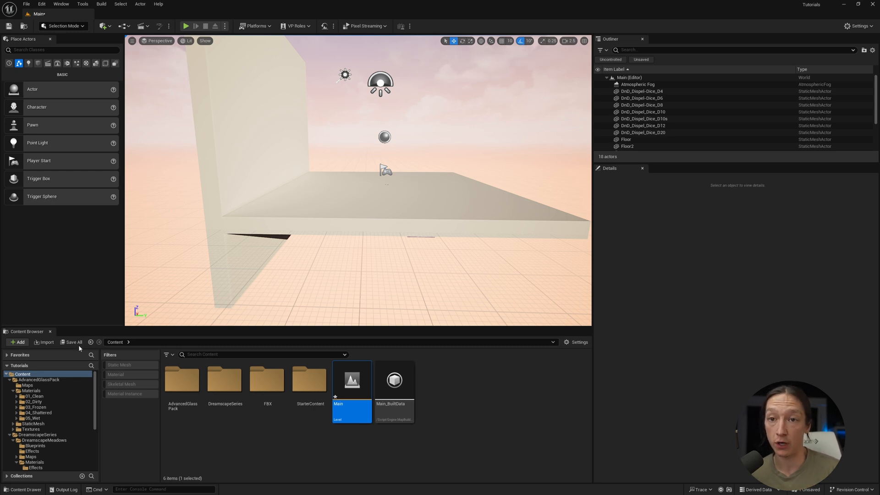
- Switch the editor from Selection mode to Foliage mode via the modes dropdown
{"action": "left_click", "coordinate": [61, 26]}
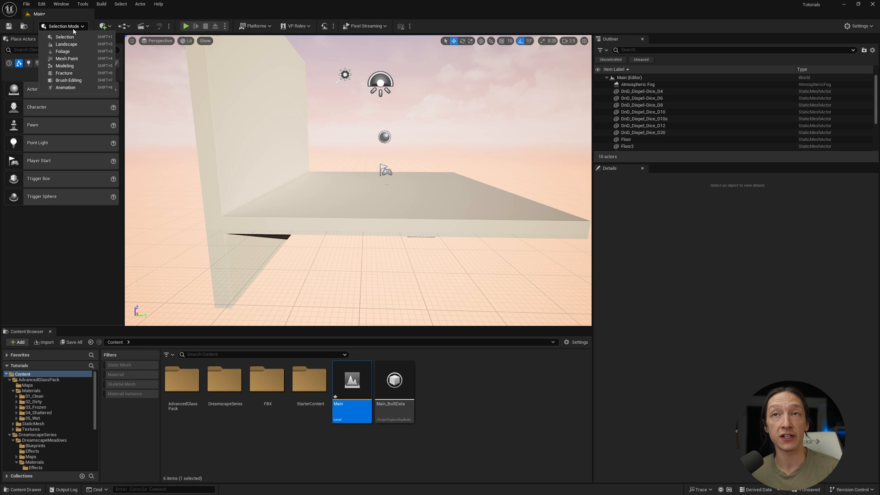
{"action": "left_click", "coordinate": [63, 51]}
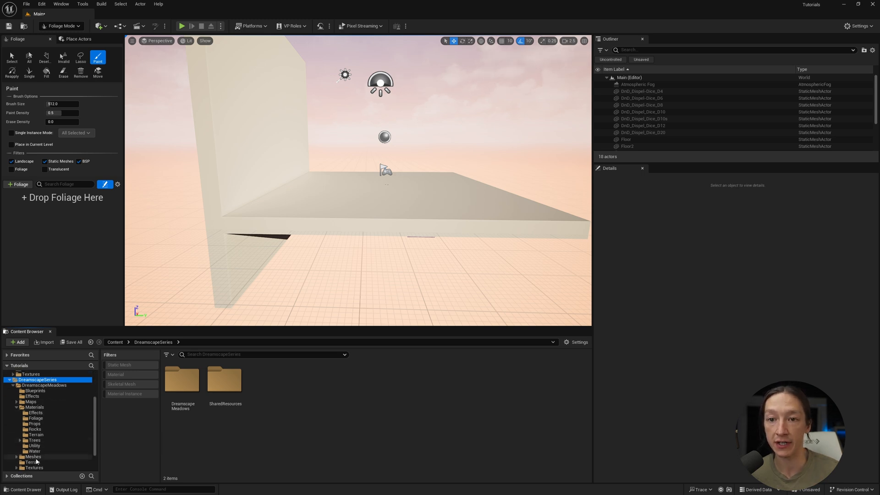
- Drop SM_Flowers_01, _03, _04 and SM_Grass_Clump_01 into the foliage list
{"action": "left_click", "coordinate": [35, 463]}
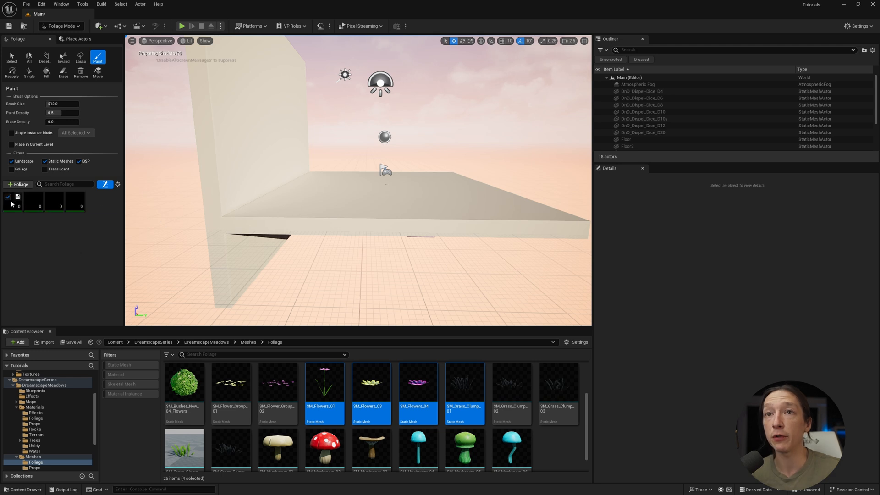
- Paint flower and grass instances densely over the floor and wall
{"action": "left_click", "coordinate": [74, 201]}
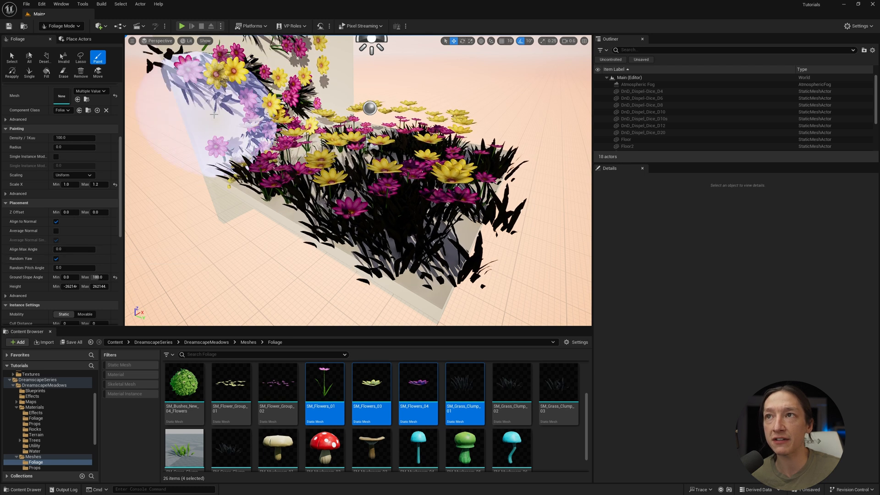
- Orbit toward the wall and paint more pink and yellow flowers up it
{"action": "left_click_drag", "start_coordinate": [370, 169], "coordinate": [381, 146]}
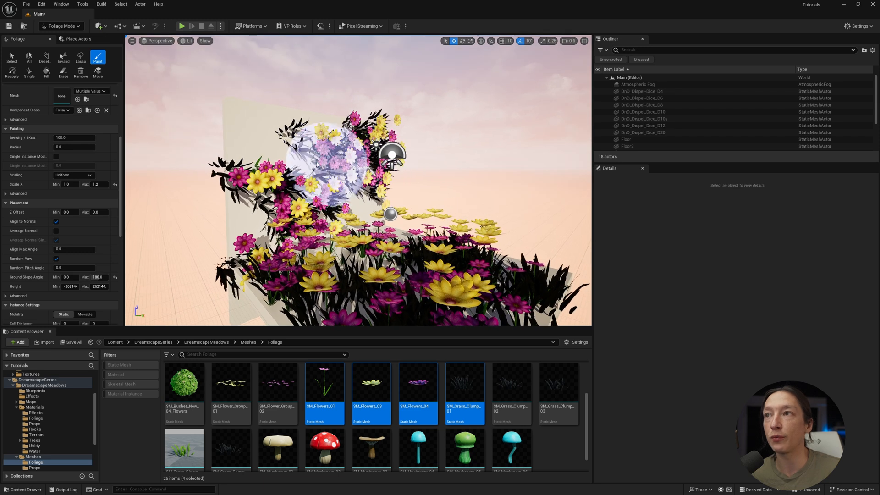
{"action": "left_click_drag", "start_coordinate": [393, 154], "coordinate": [424, 138]}
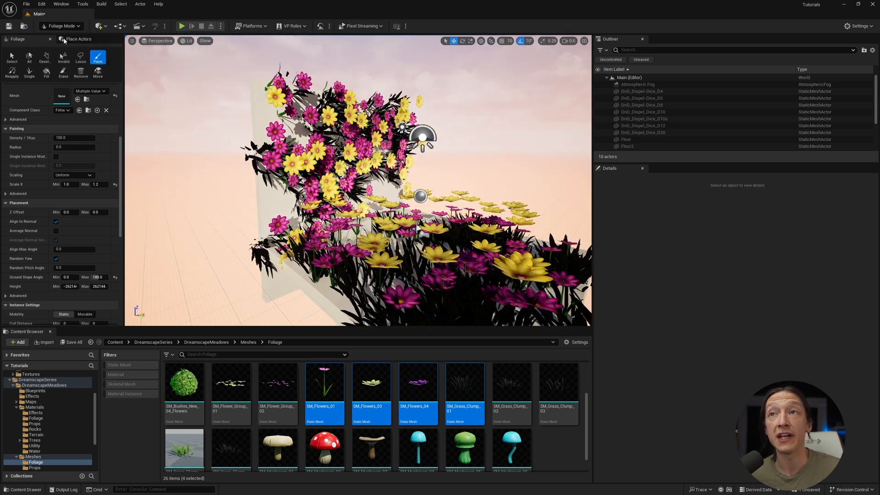
- Raise a duplicated floor slab and select all four foliage types for painting
{"action": "left_click", "coordinate": [627, 146]}
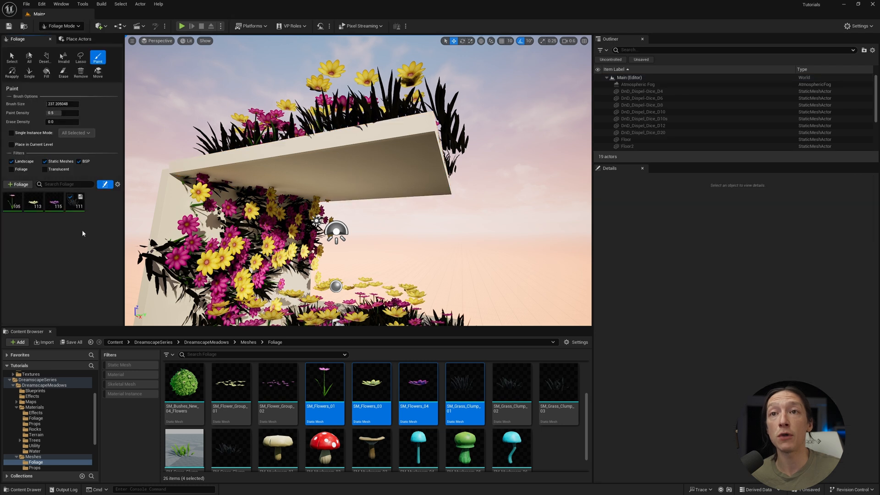
{"action": "left_click", "coordinate": [13, 202]}
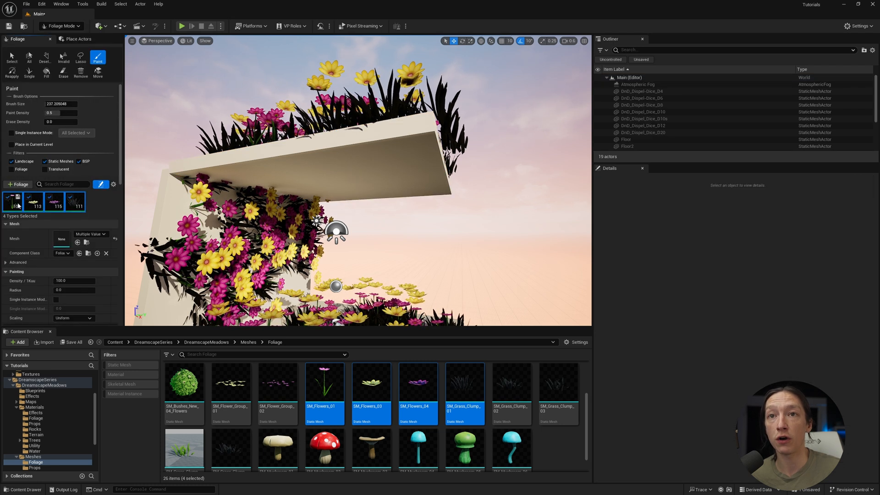